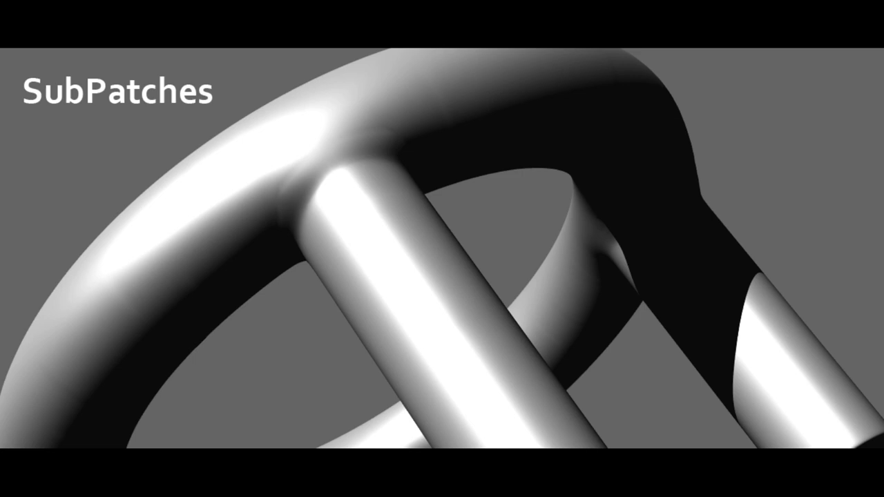
{"action": "mouse_move", "coordinate": [325, 278]}
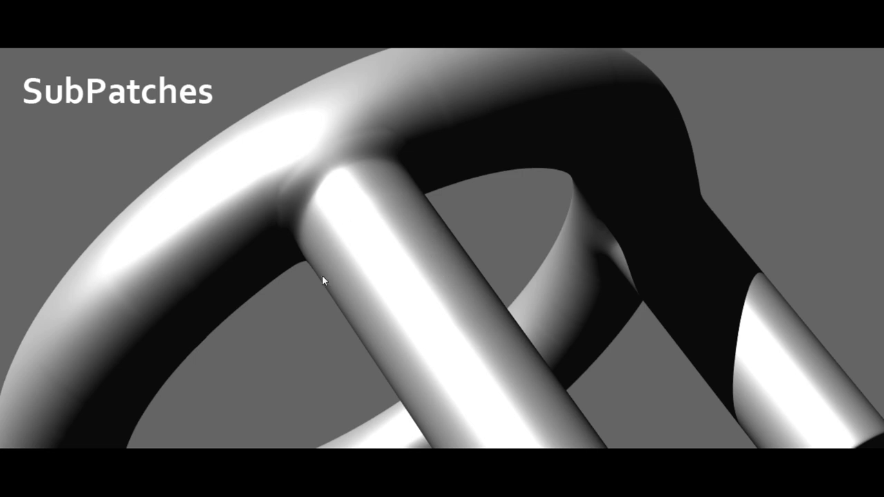
{"action": "mouse_move", "coordinate": [374, 257]}
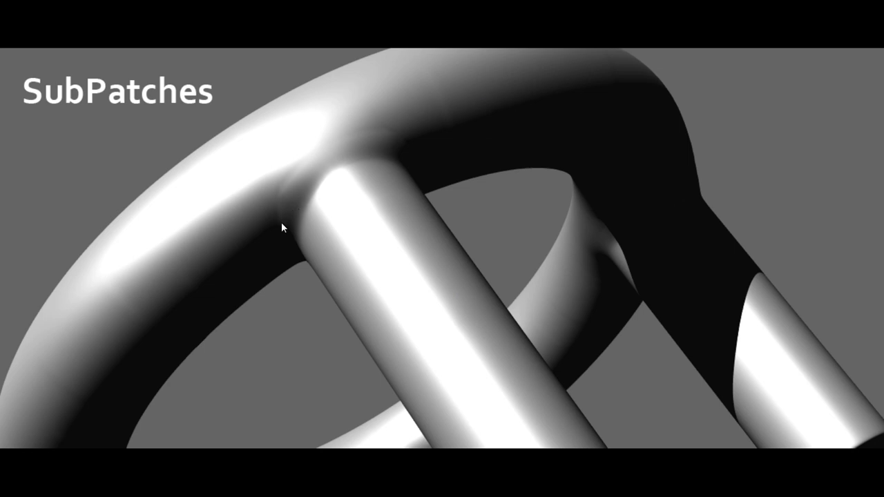
{"action": "mouse_move", "coordinate": [403, 138]}
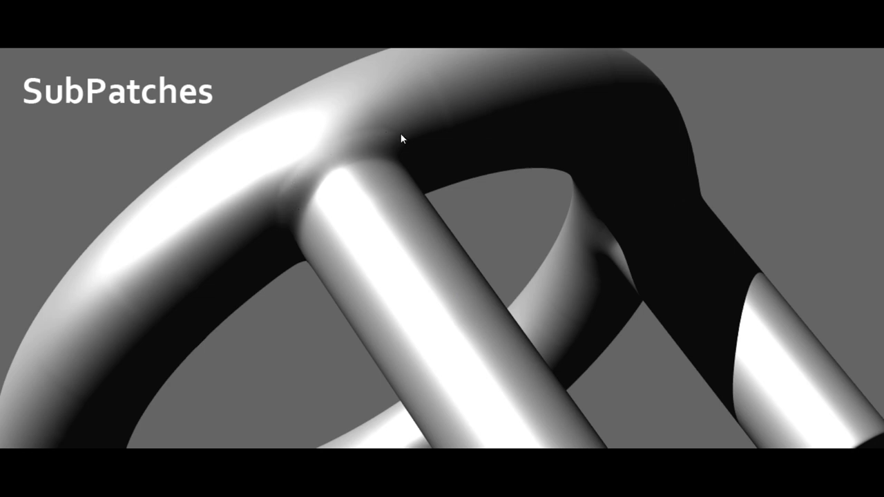
{"action": "mouse_move", "coordinate": [276, 232]}
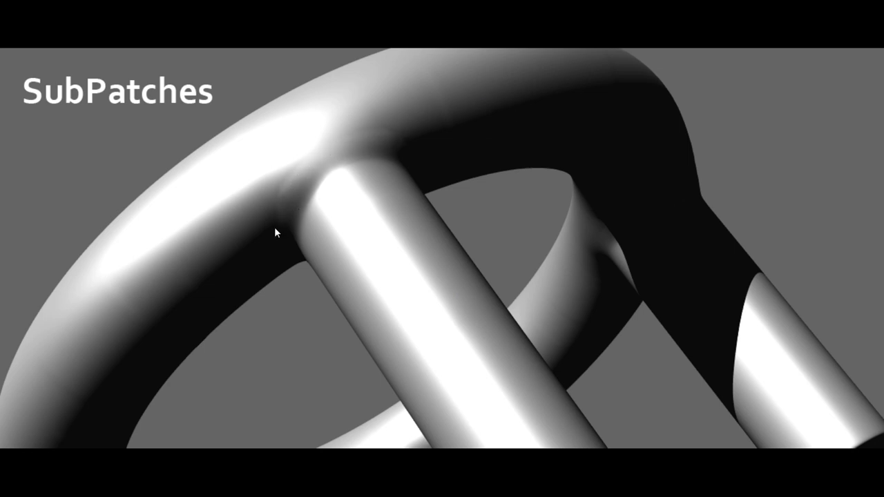
{"action": "mouse_move", "coordinate": [104, 99]}
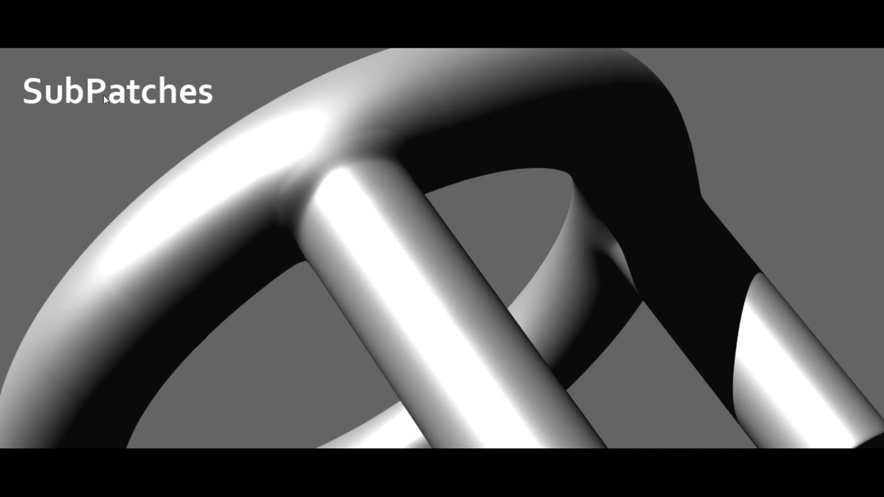
{"action": "mouse_move", "coordinate": [290, 181]}
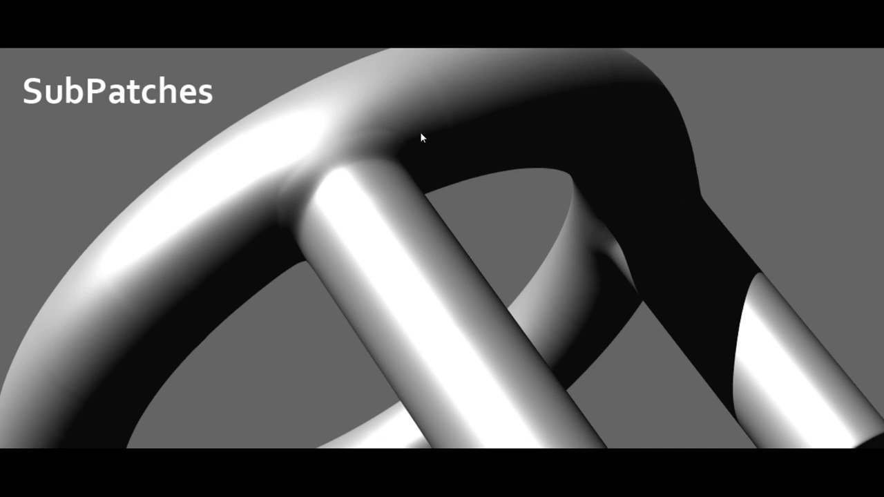
{"action": "mouse_move", "coordinate": [124, 491]}
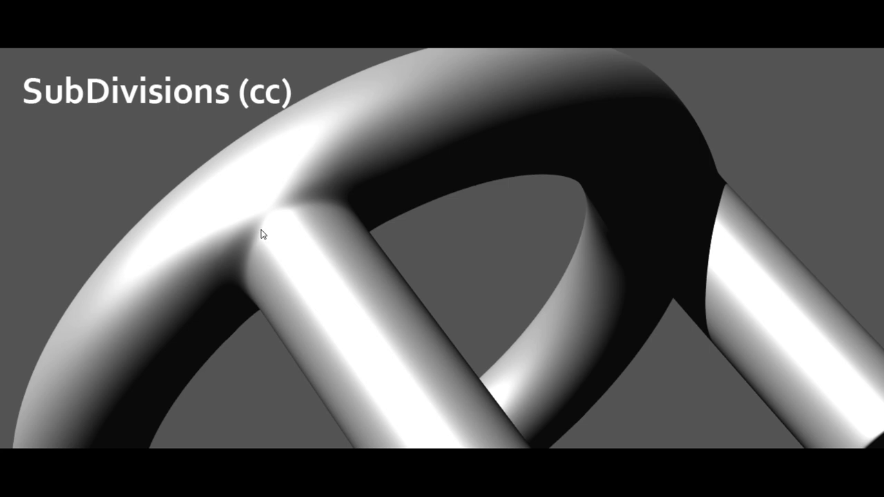
{"action": "mouse_move", "coordinate": [305, 180]}
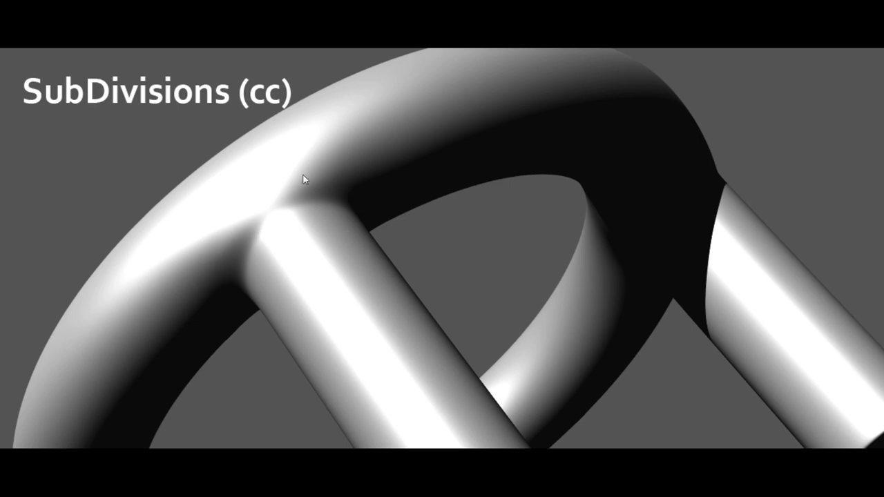
{"action": "mouse_move", "coordinate": [246, 279]}
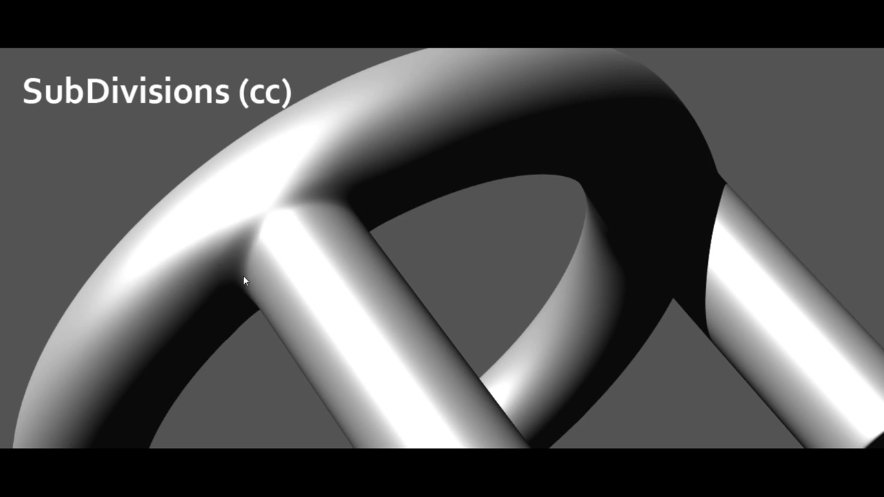
{"action": "mouse_move", "coordinate": [359, 196]}
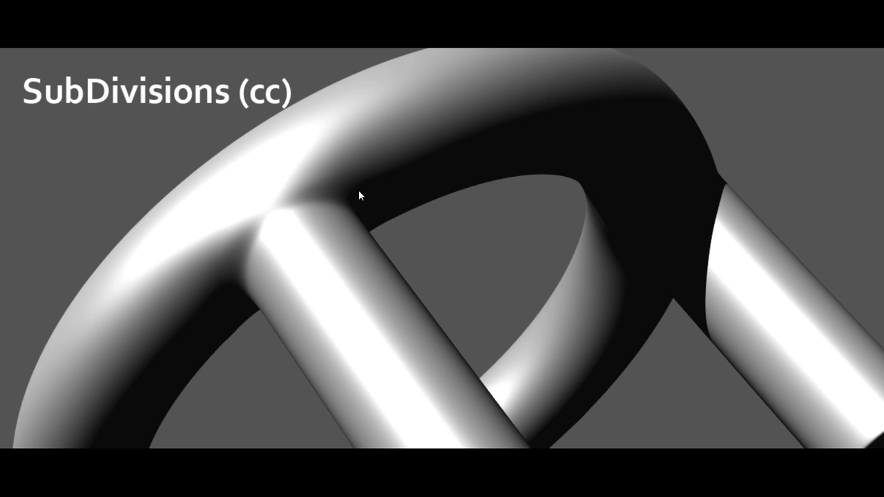
{"action": "mouse_move", "coordinate": [221, 289]}
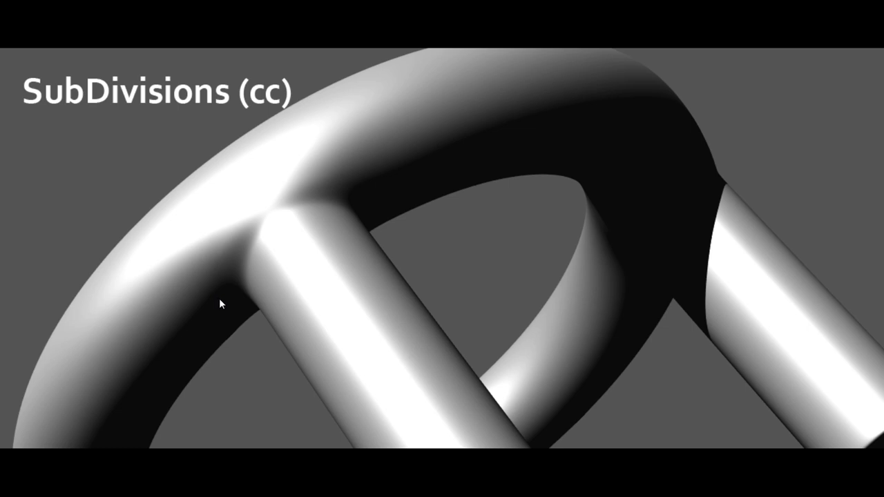
{"action": "mouse_move", "coordinate": [135, 462]}
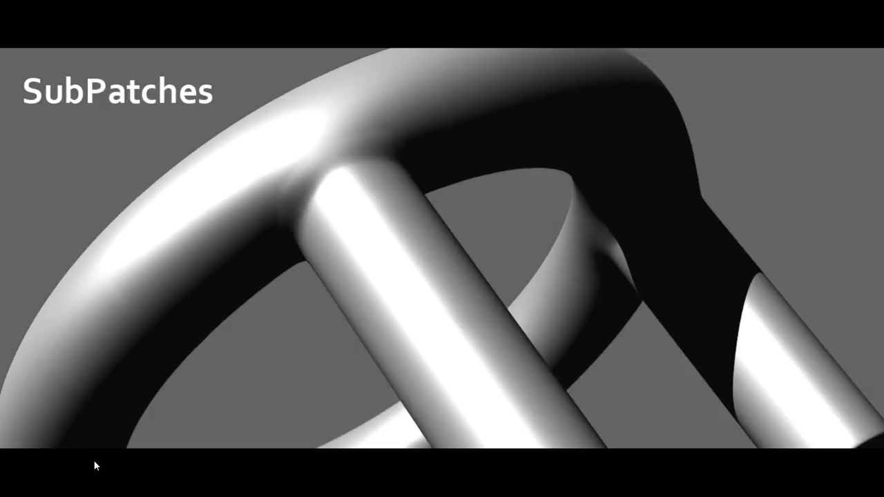
{"action": "mouse_move", "coordinate": [99, 477]}
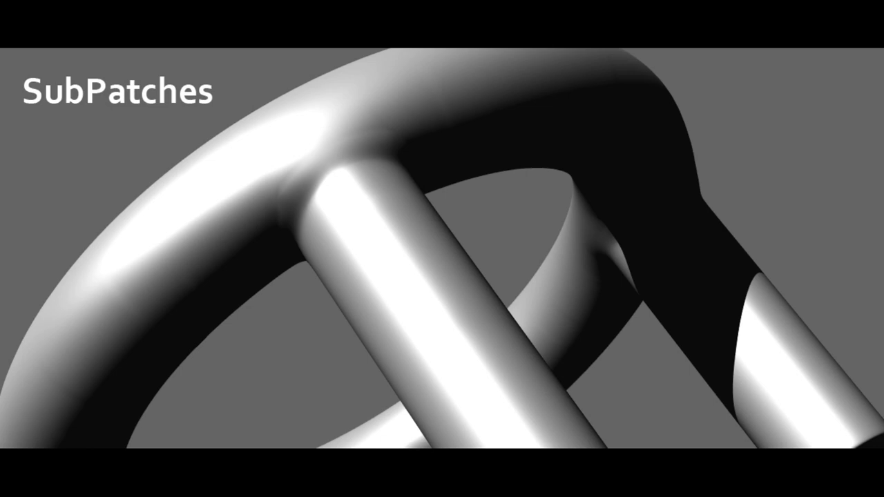
{"action": "mouse_move", "coordinate": [194, 411]}
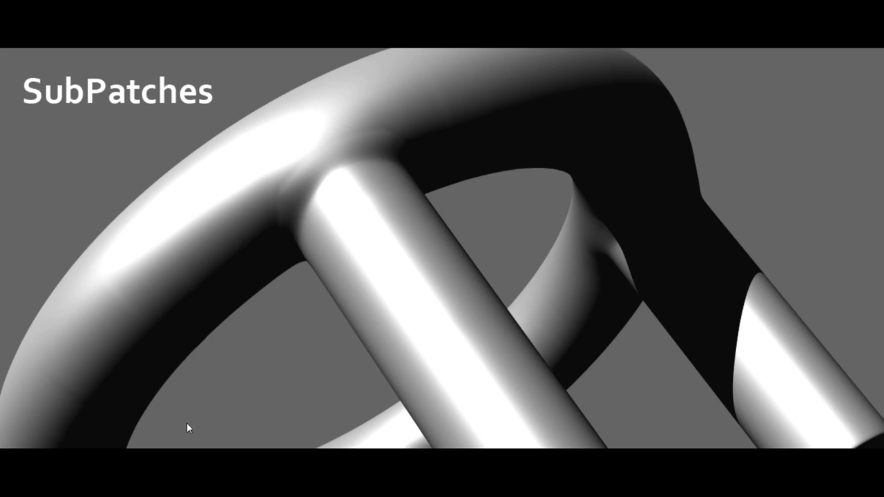
{"action": "mouse_move", "coordinate": [157, 420]}
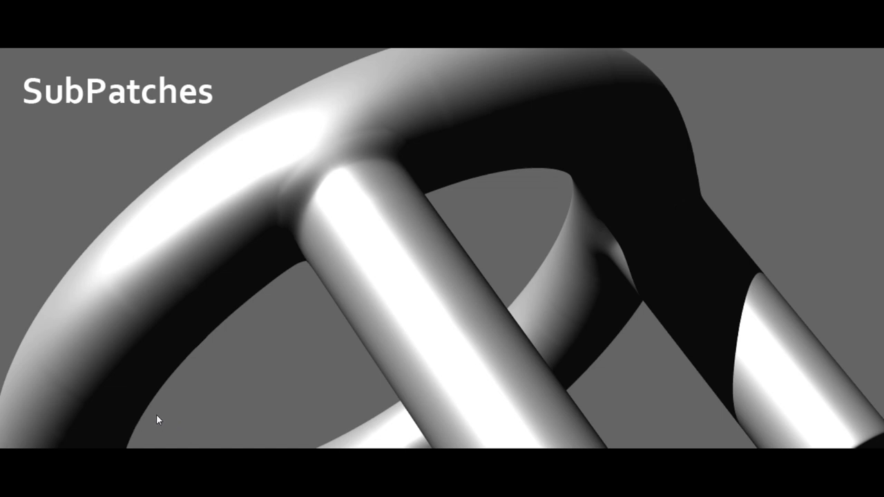